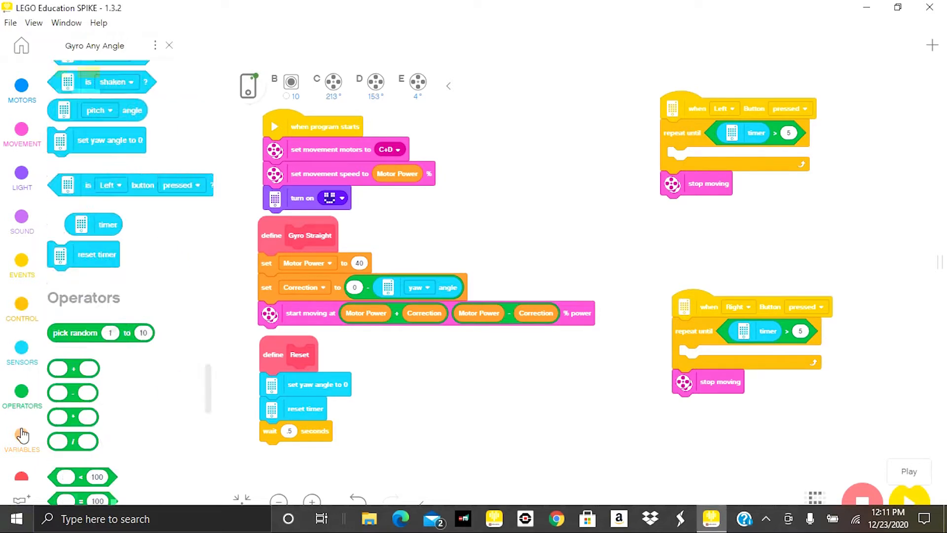
# - Create a new variable named Target Yaw
pyautogui.click(94, 94)
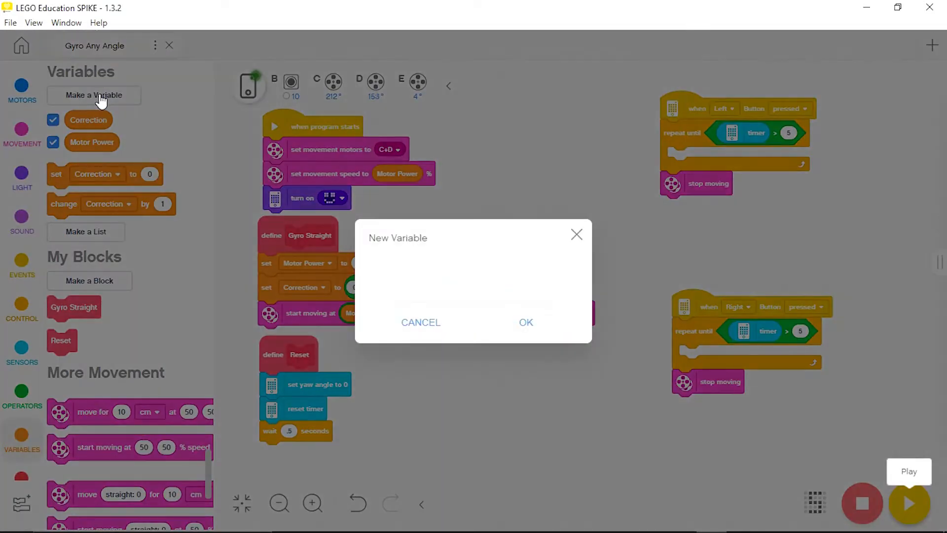
pyautogui.write('Target')
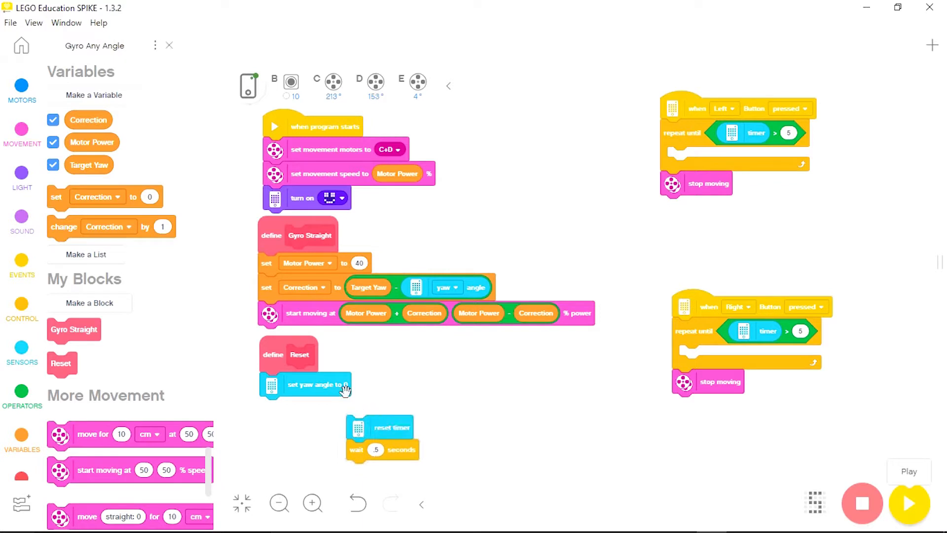
# - Move 'set yaw angle to 0' from define Reset into the Left stack, keeping timer reset and wait
pyautogui.moveTo(305, 385); pyautogui.dragTo(456, 369)
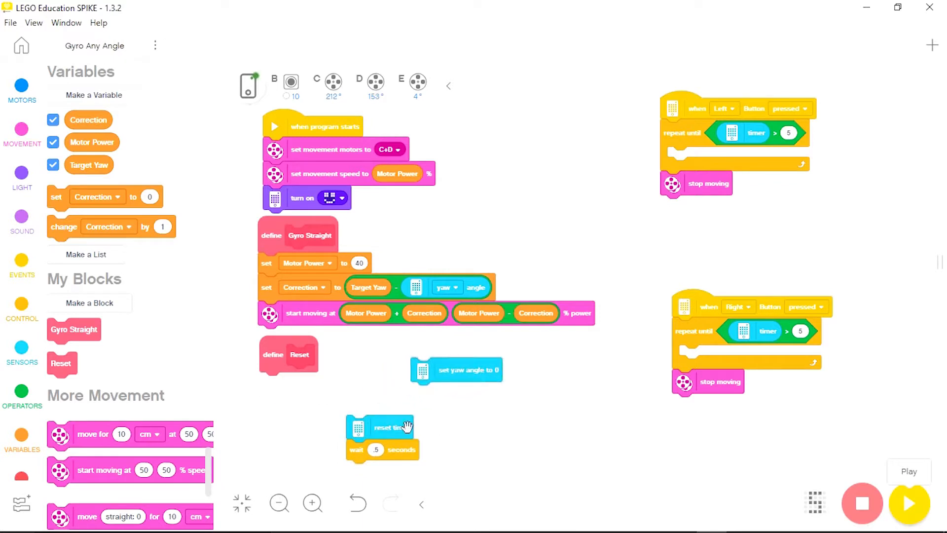
pyautogui.moveTo(382, 428); pyautogui.dragTo(295, 385)
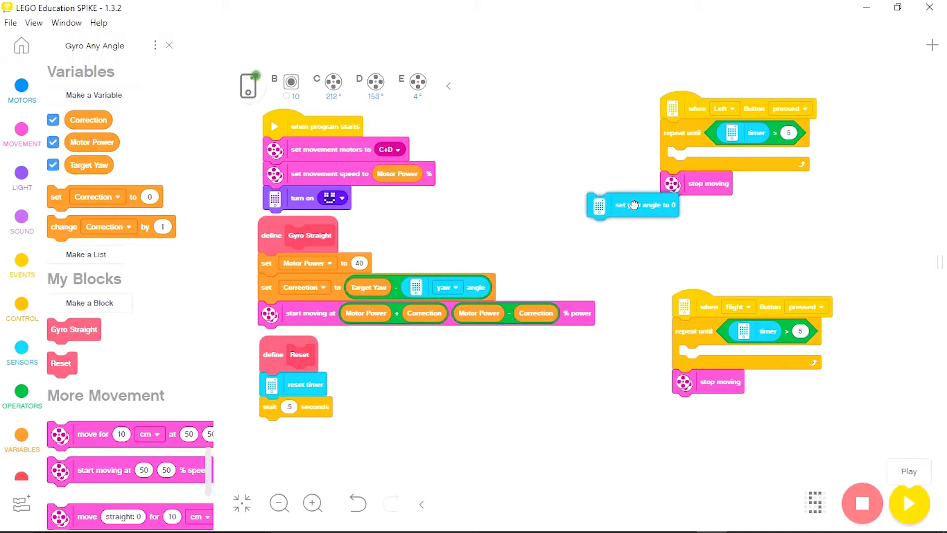
pyautogui.moveTo(633, 204); pyautogui.dragTo(710, 129)
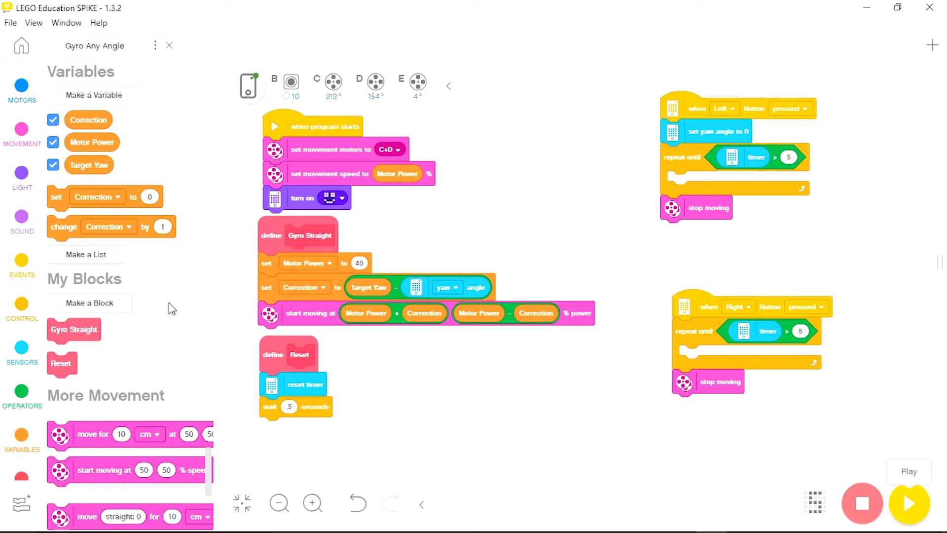
pyautogui.click(21, 352)
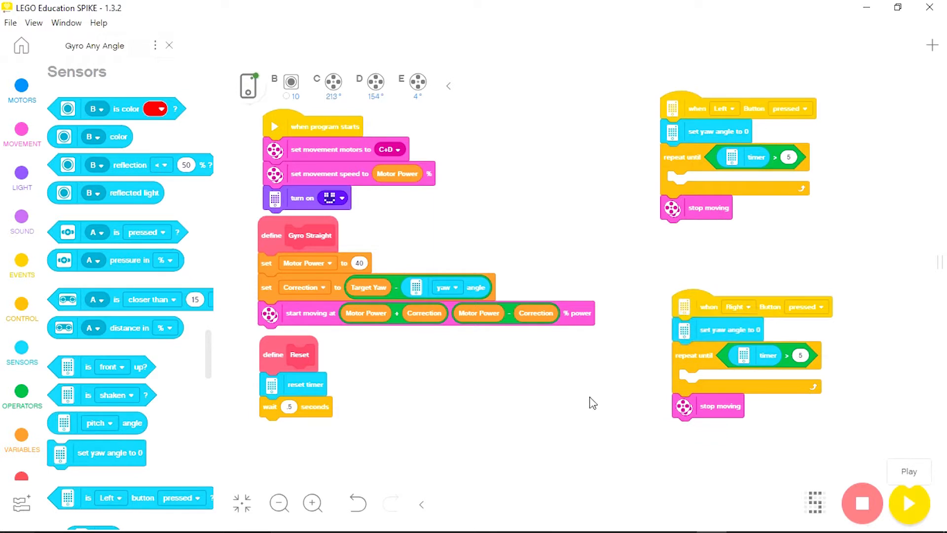
pyautogui.moveTo(108, 273)
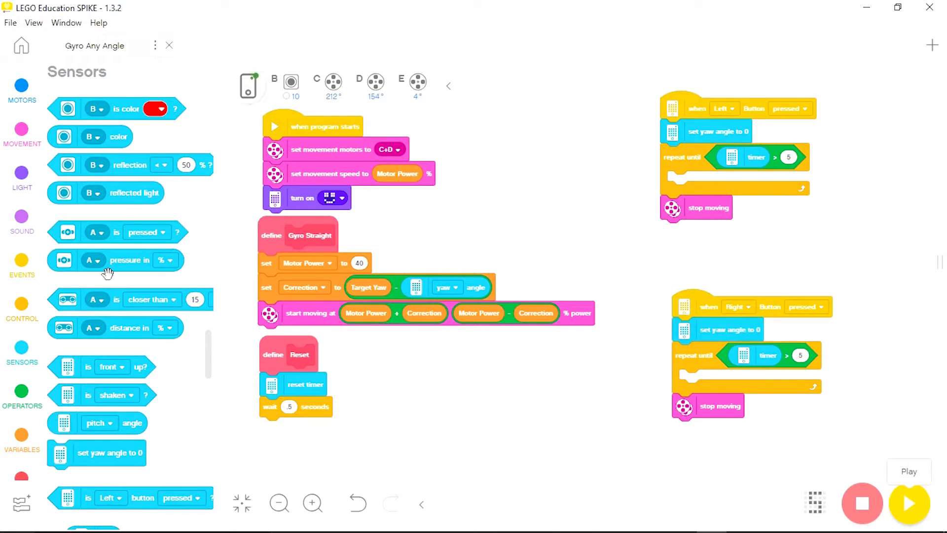
pyautogui.click(21, 501)
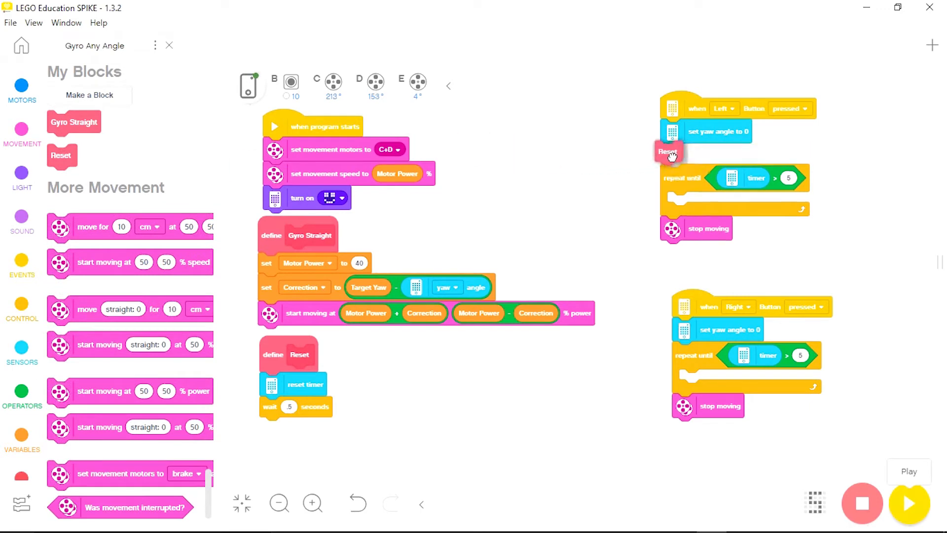
# - Add the Reset block after the yaw zeroing in the Left button stack
pyautogui.moveTo(668, 151); pyautogui.dragTo(234, 186)
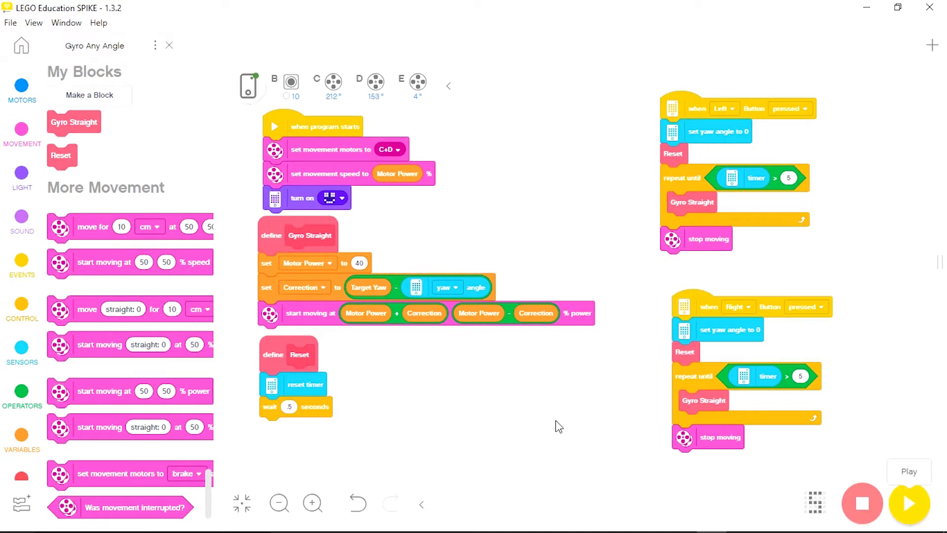
pyautogui.click(21, 436)
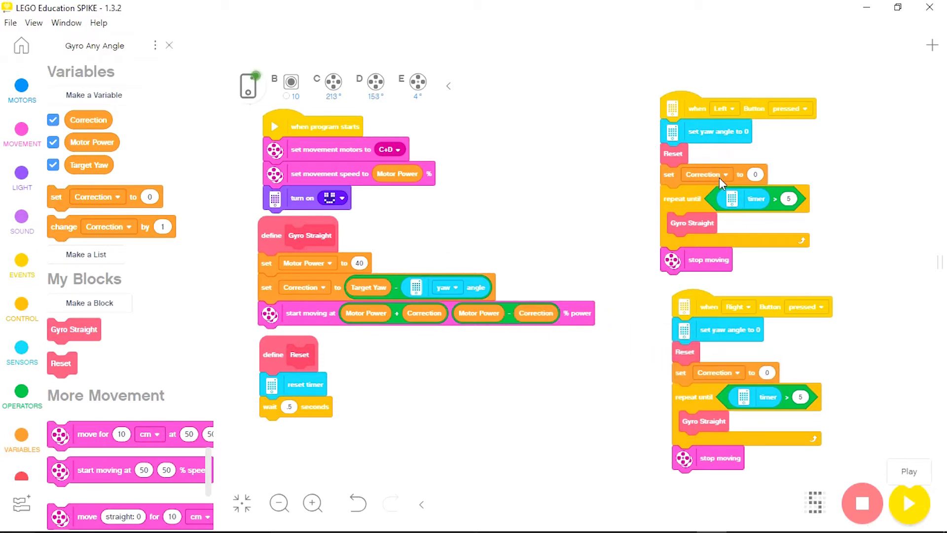
# - Choose Target Yaw in the set blocks and enter 90 for the Right stack
pyautogui.click(726, 174)
pyautogui.write('45')
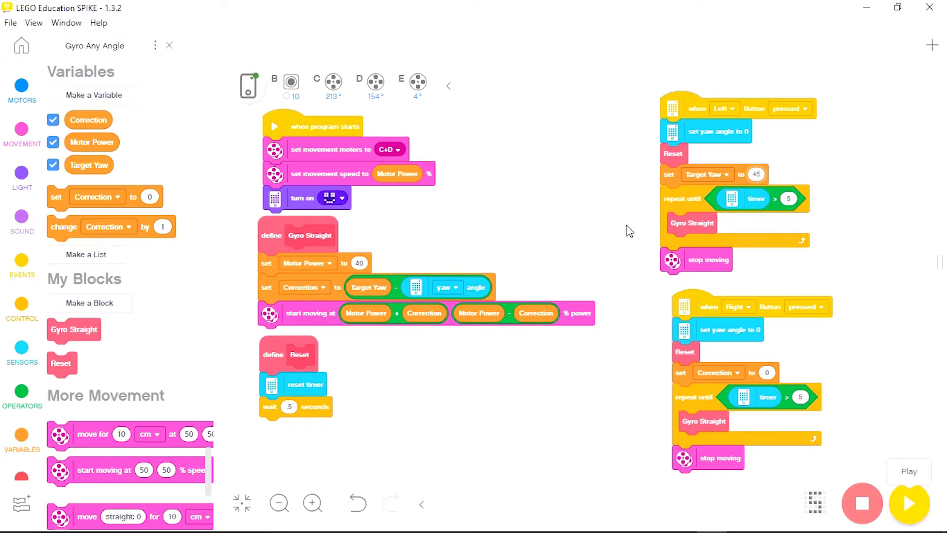
pyautogui.moveTo(735, 380)
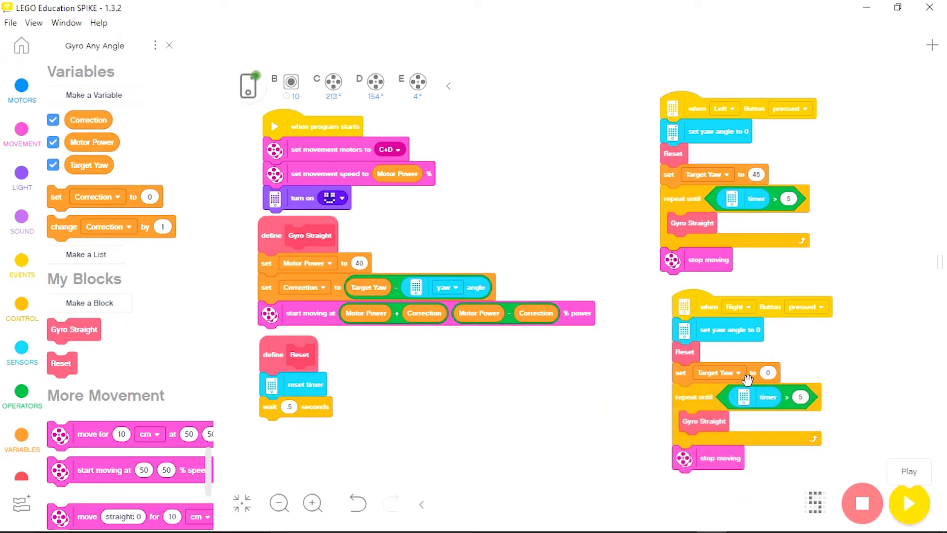
pyautogui.click(768, 373)
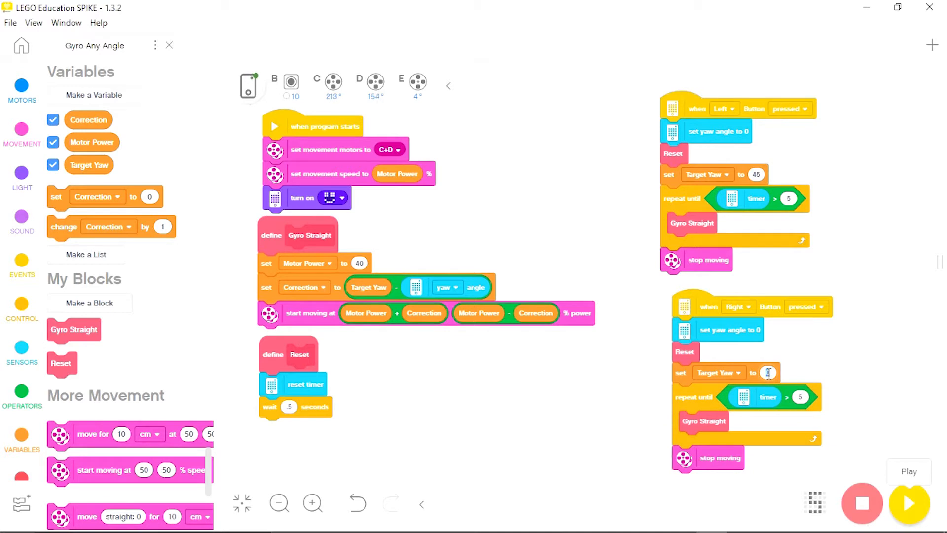
pyautogui.write('90')
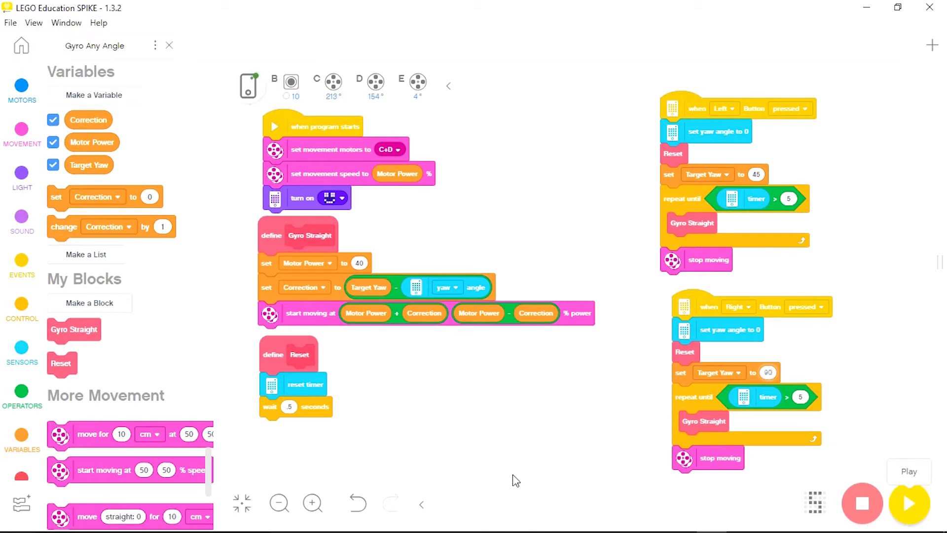
pyautogui.click(767, 373)
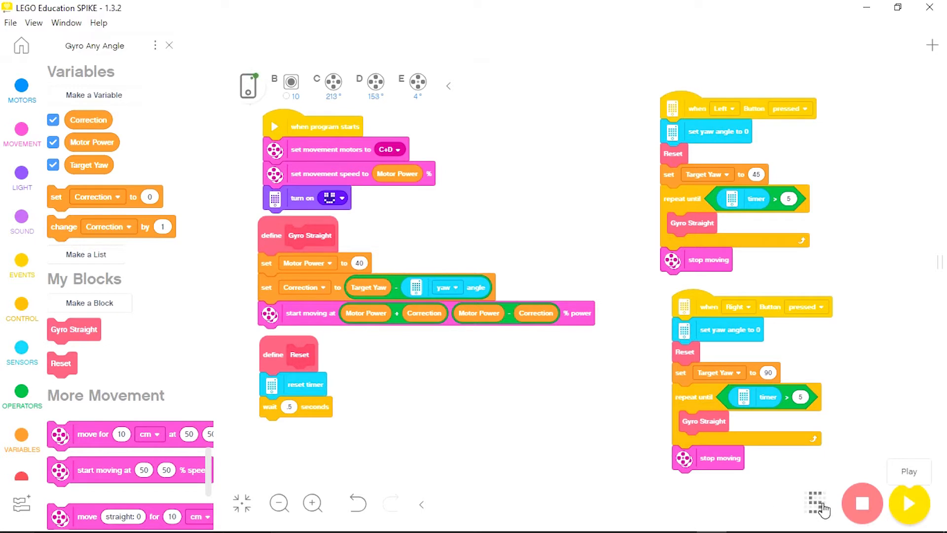
# - Open the hub Download/Streaming options panel
pyautogui.click(815, 503)
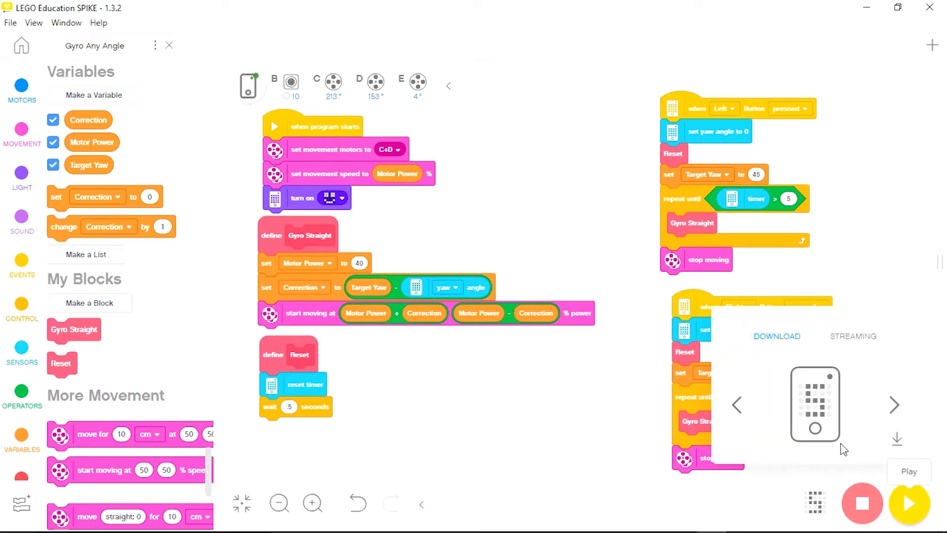
pyautogui.click(908, 503)
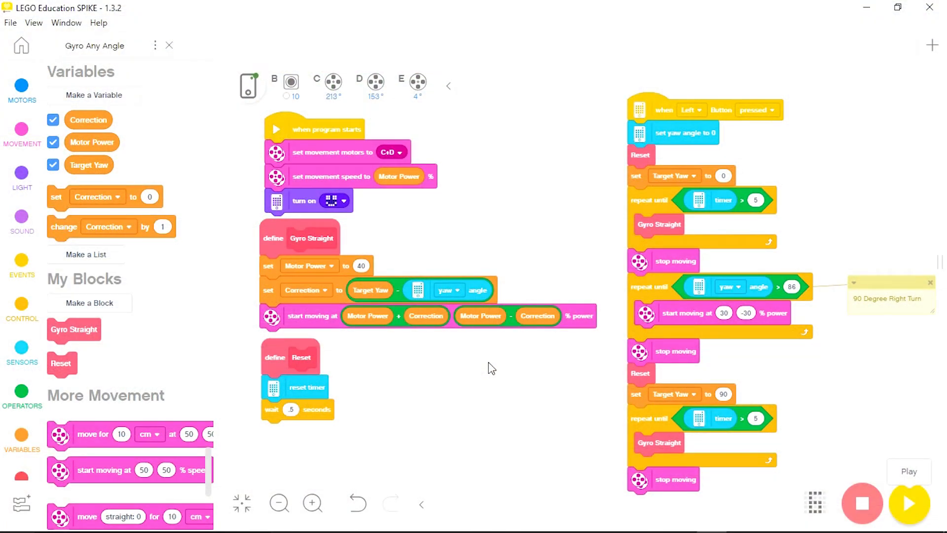
pyautogui.moveTo(556, 186)
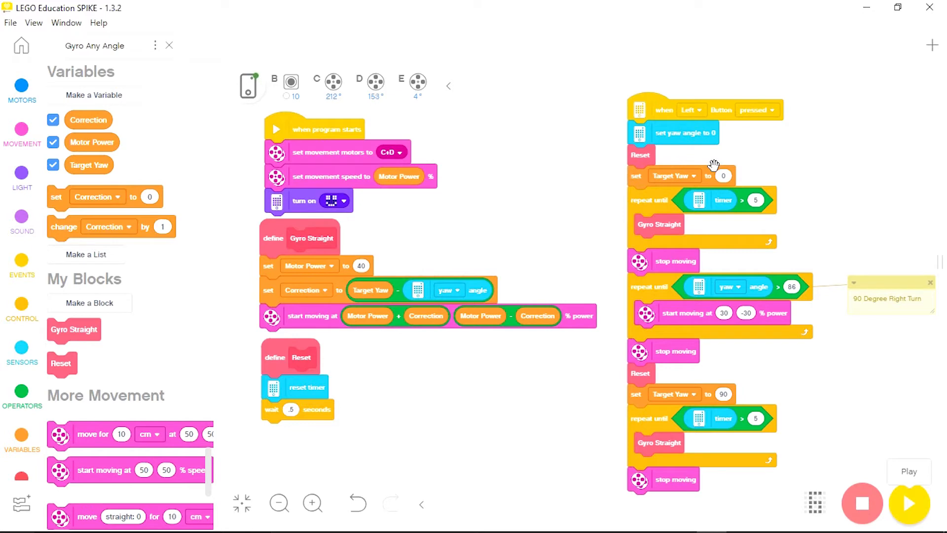
pyautogui.moveTo(848, 314)
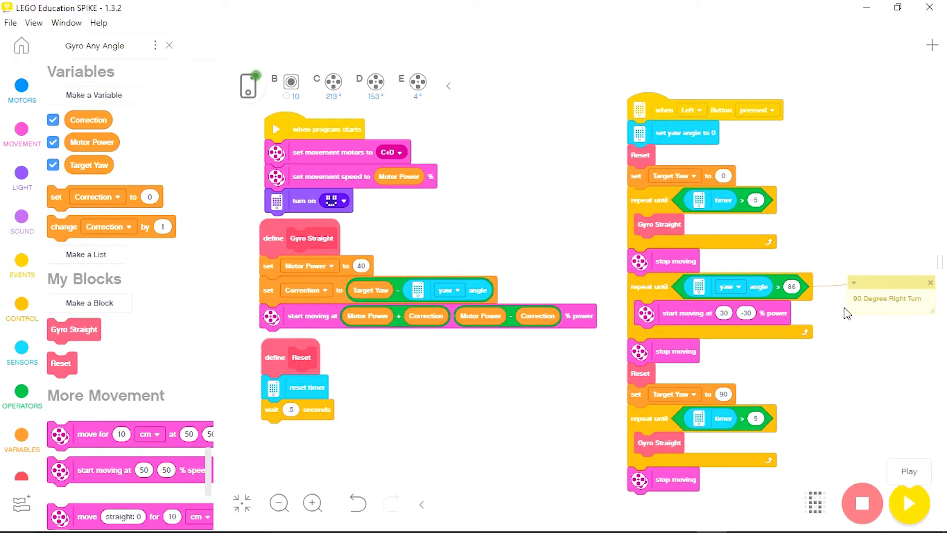
pyautogui.moveTo(753, 373)
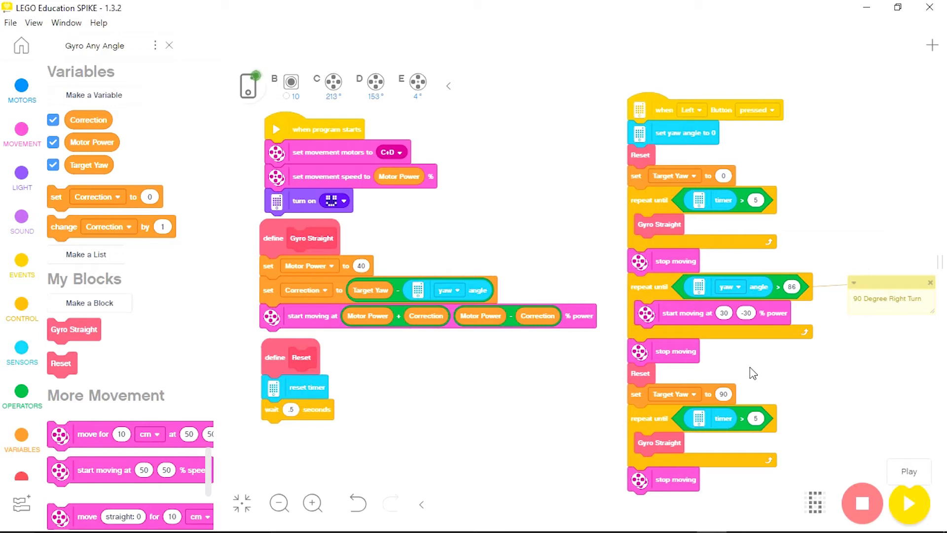
pyautogui.moveTo(747, 396)
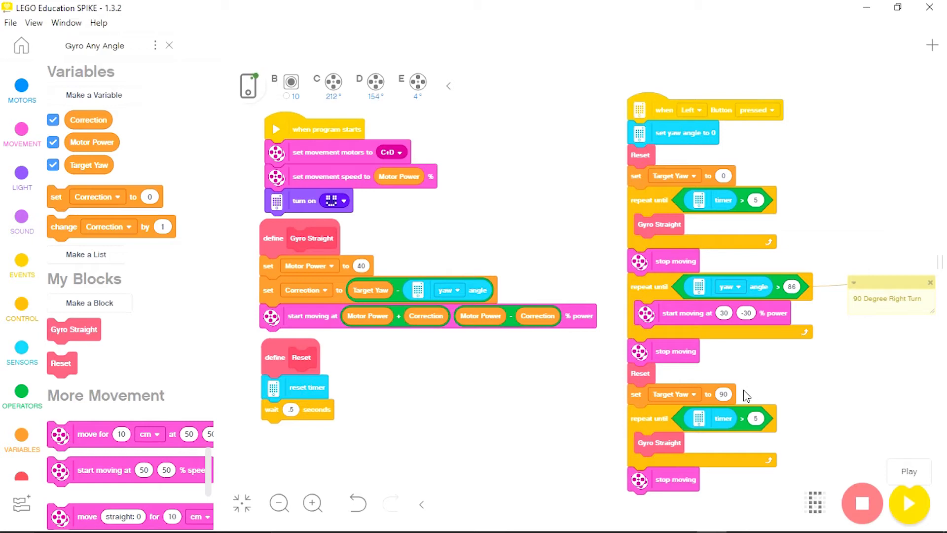
pyautogui.moveTo(739, 455)
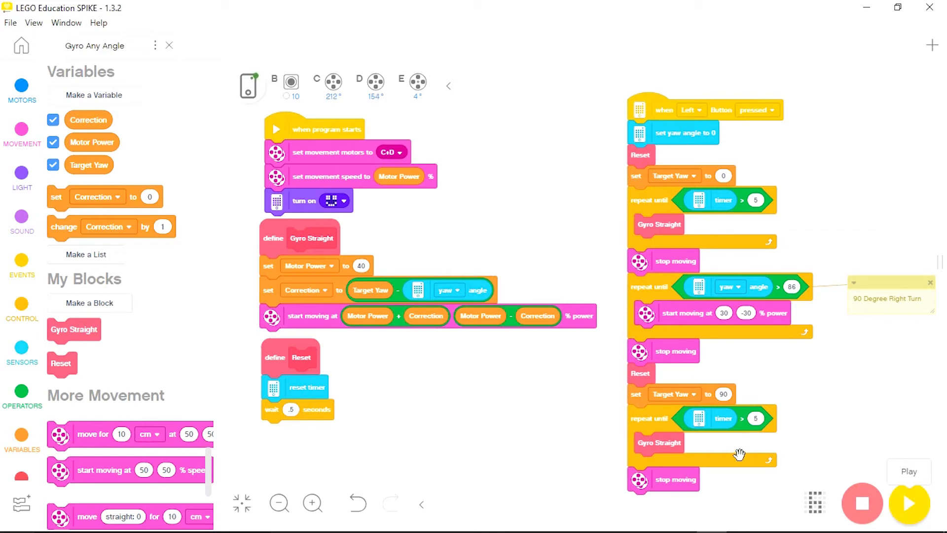